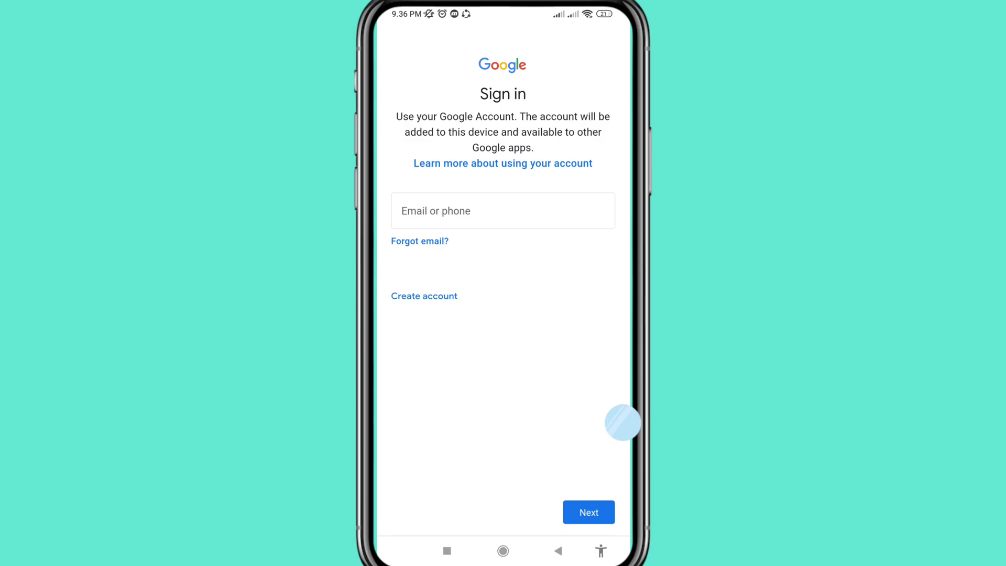
{"action": "left_click", "coordinate": [503, 210]}
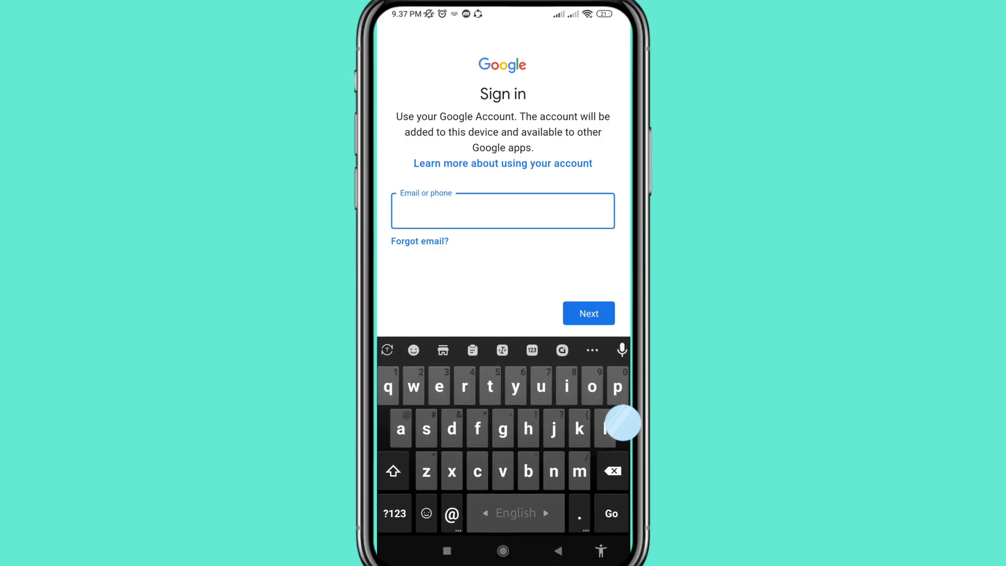
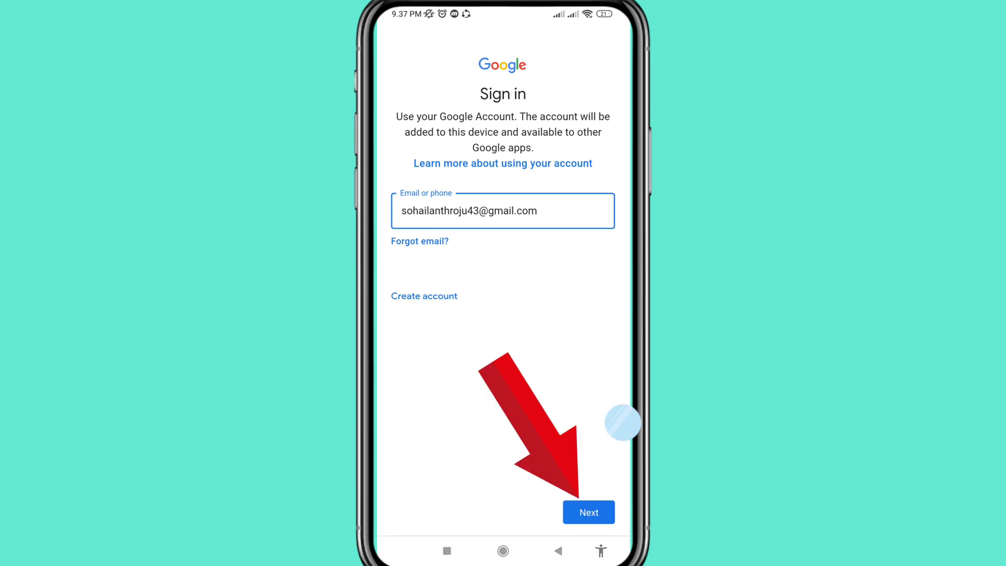
{"action": "left_click", "coordinate": [589, 512]}
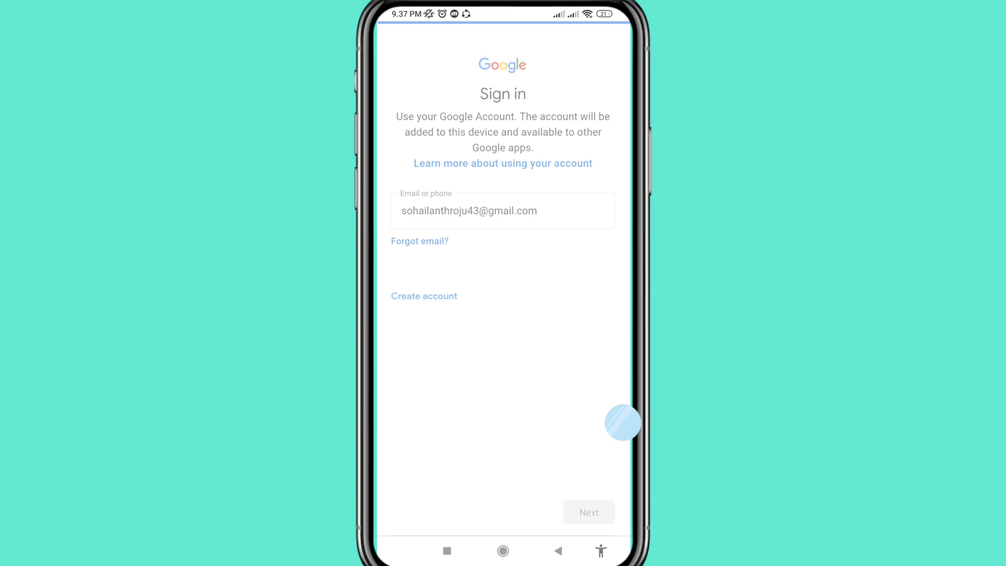
{"action": "left_click", "coordinate": [589, 512]}
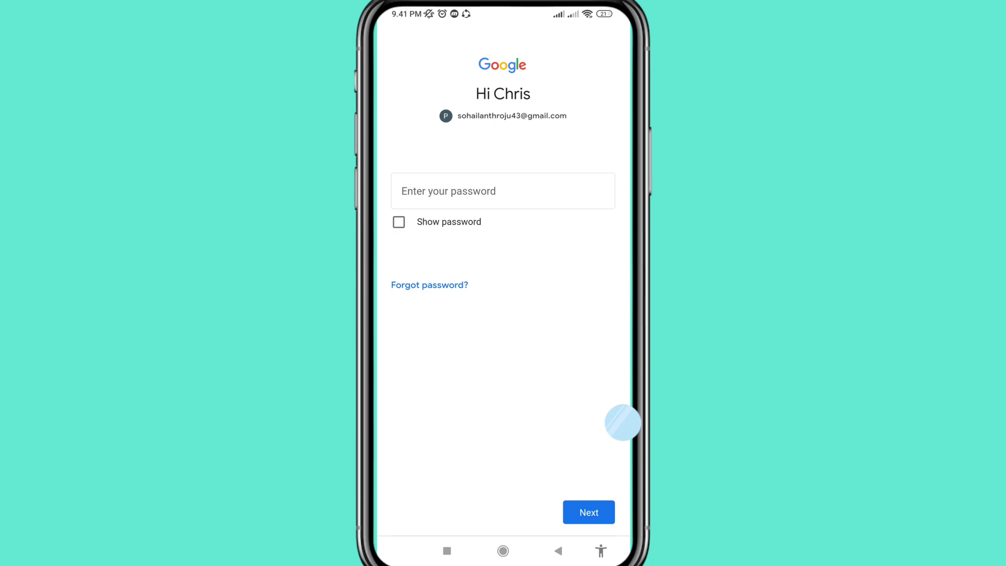
- Launch Chrome and go into its Settings from the browser menu
{"action": "left_click", "coordinate": [504, 549]}
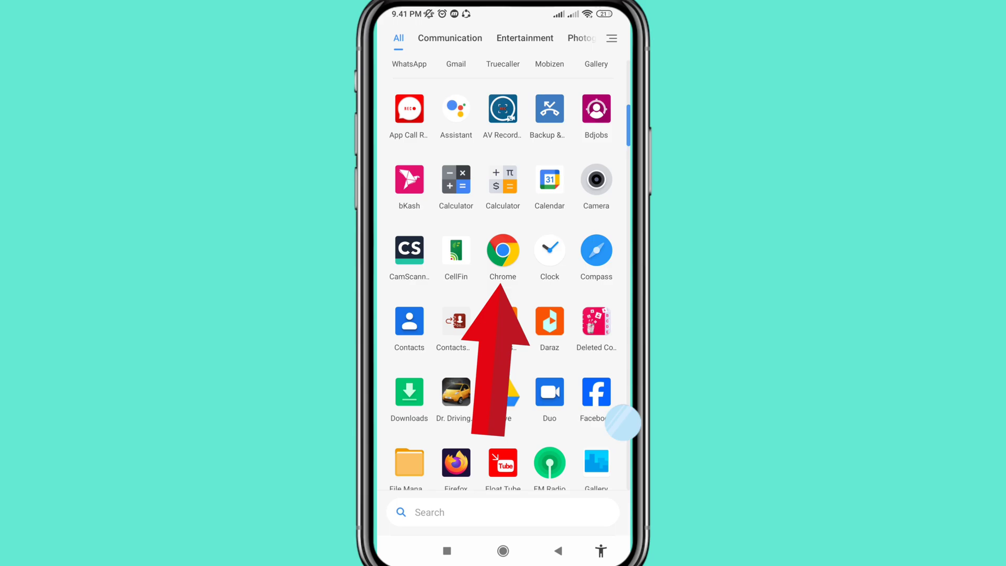
{"action": "left_click", "coordinate": [504, 251]}
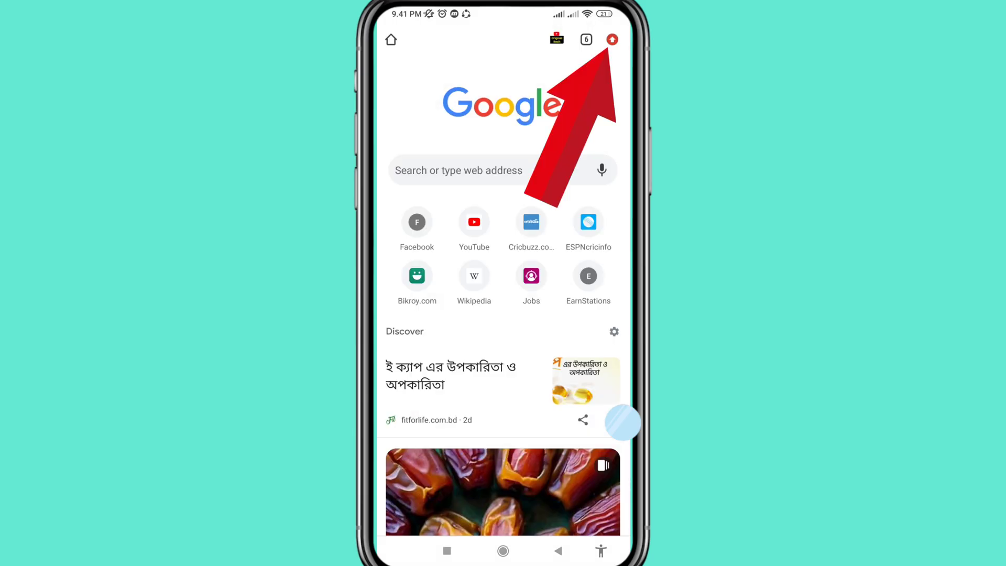
{"action": "left_click", "coordinate": [612, 39]}
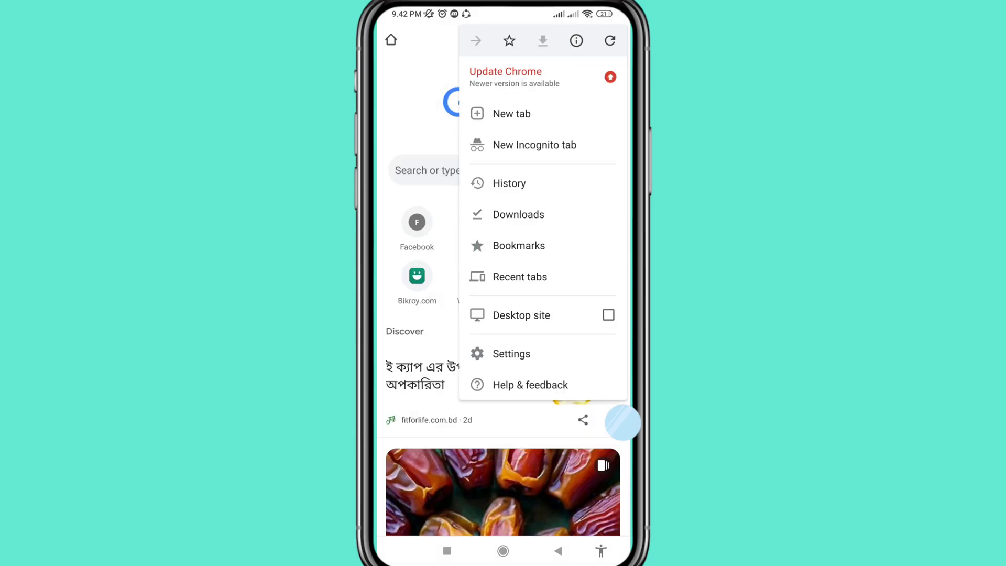
{"action": "left_click", "coordinate": [512, 354]}
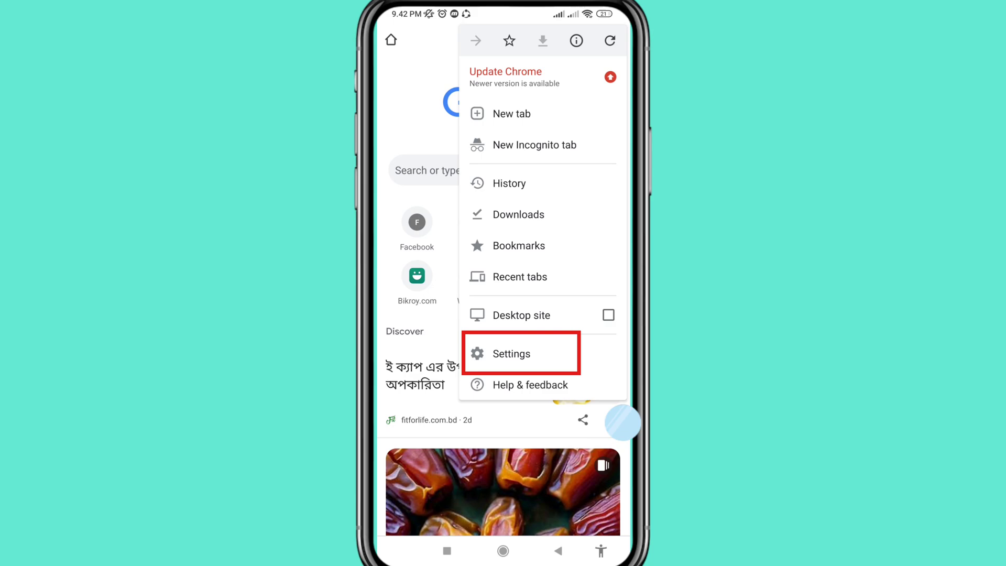
{"action": "left_click", "coordinate": [511, 354]}
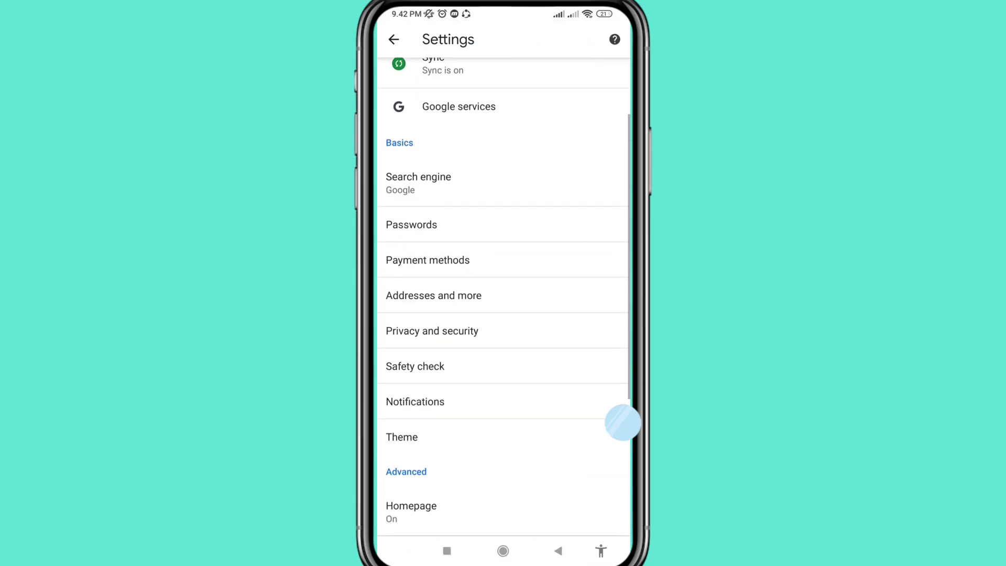
- Show the saved Passwords list and view the second accounts.google.com login
{"action": "left_click", "coordinate": [438, 223]}
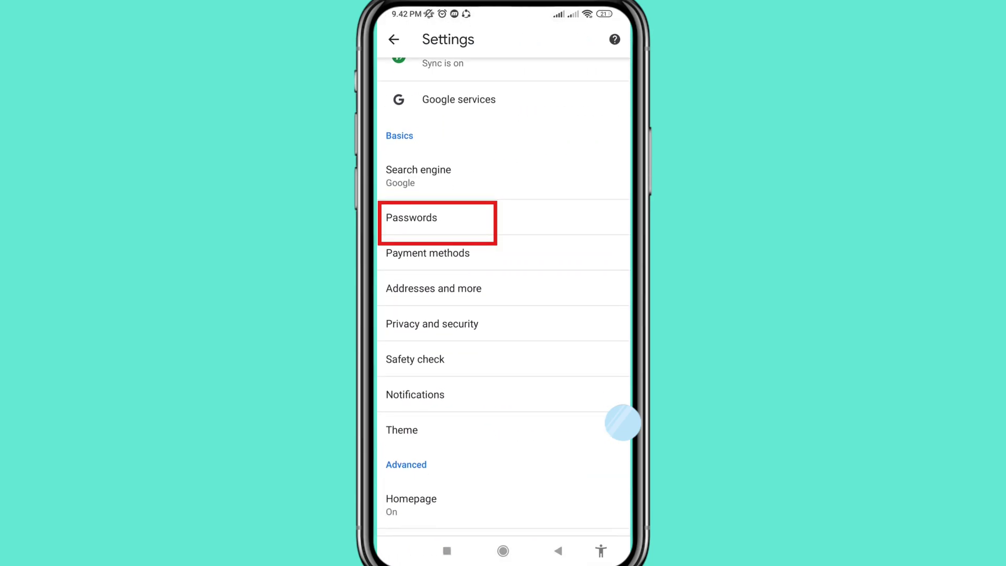
{"action": "left_click", "coordinate": [411, 218]}
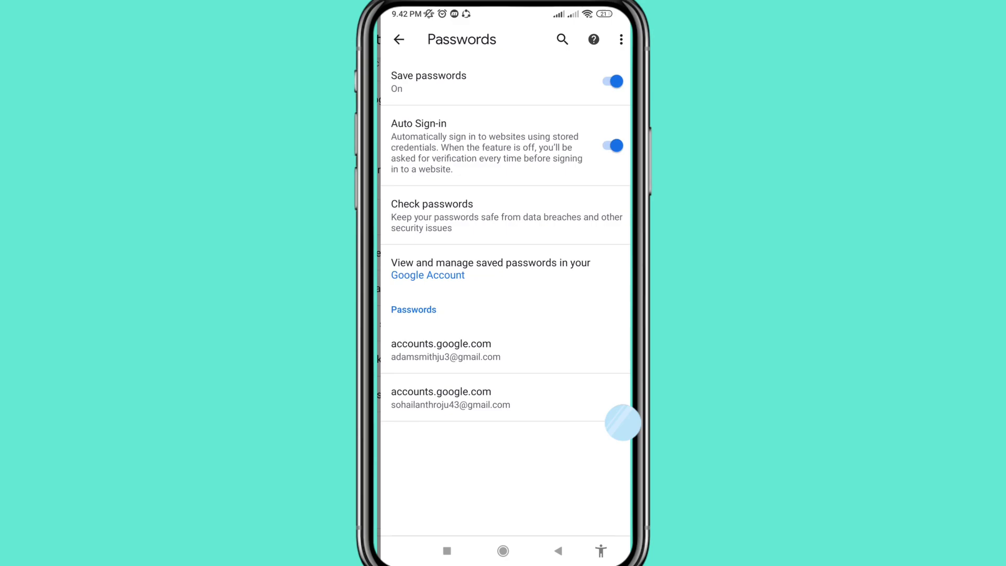
{"action": "left_click", "coordinate": [451, 398]}
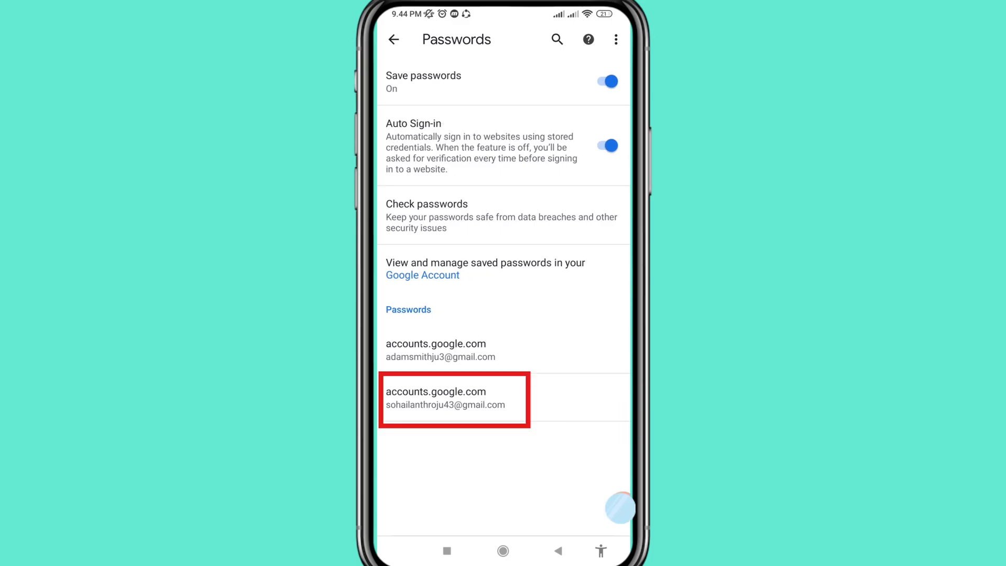
{"action": "left_click", "coordinate": [455, 398]}
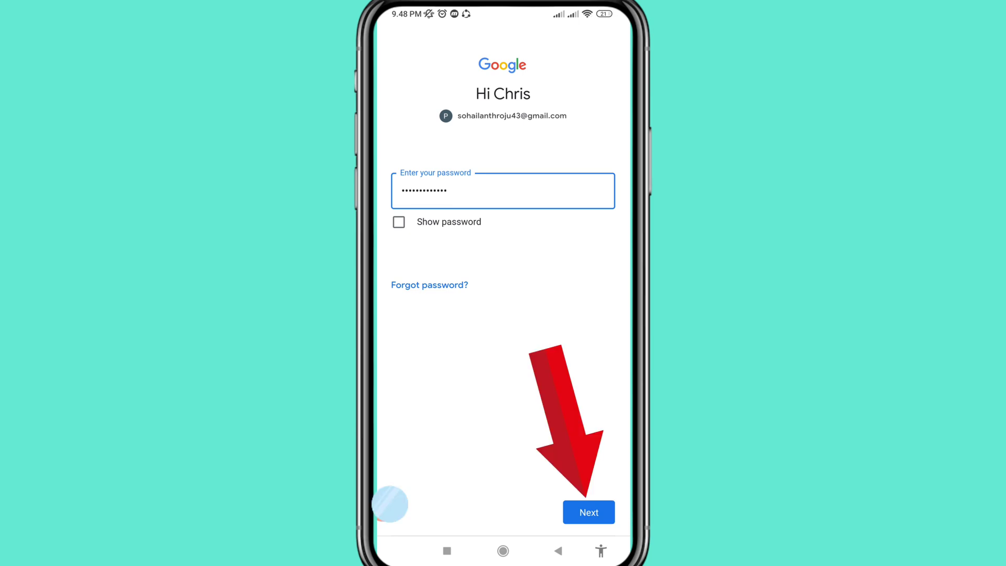
- Submit the filled-in password and agree to the Terms of Service
{"action": "left_click", "coordinate": [589, 512]}
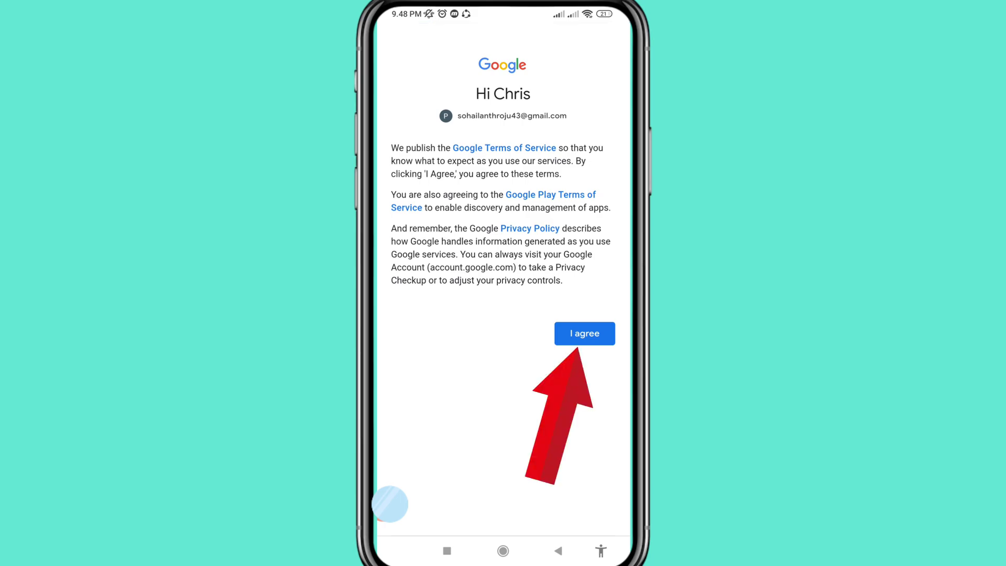
{"action": "left_click", "coordinate": [585, 333]}
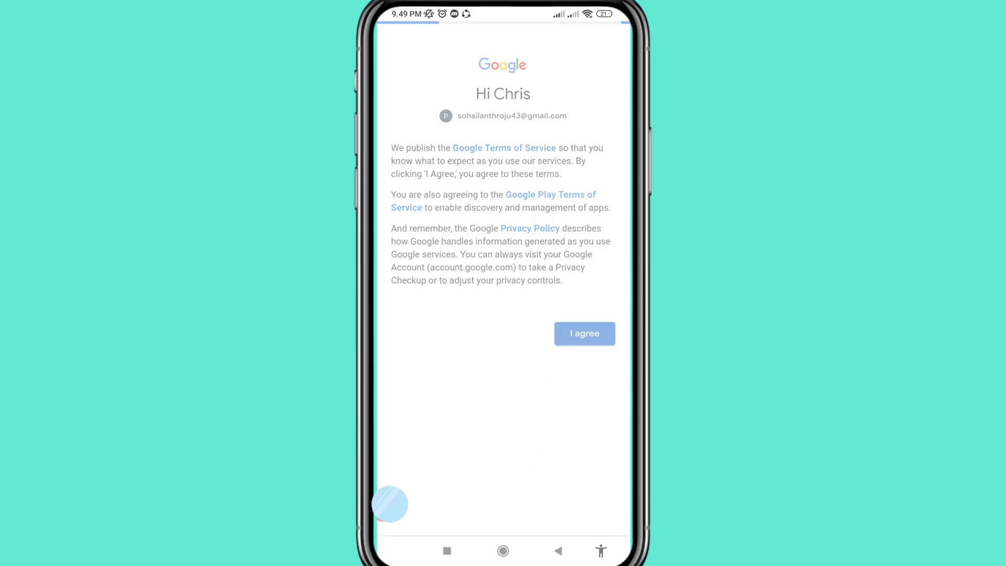
- Scroll through the newly signed-in Gmail inbox messages
{"action": "left_click", "coordinate": [585, 334]}
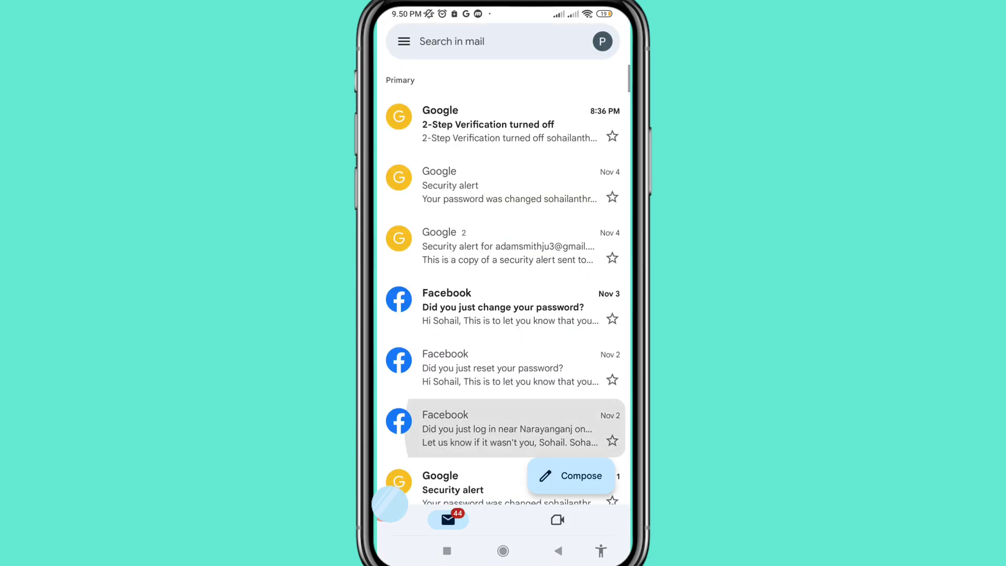
{"action": "scroll", "scroll_direction": "down", "scroll_amount": 3}
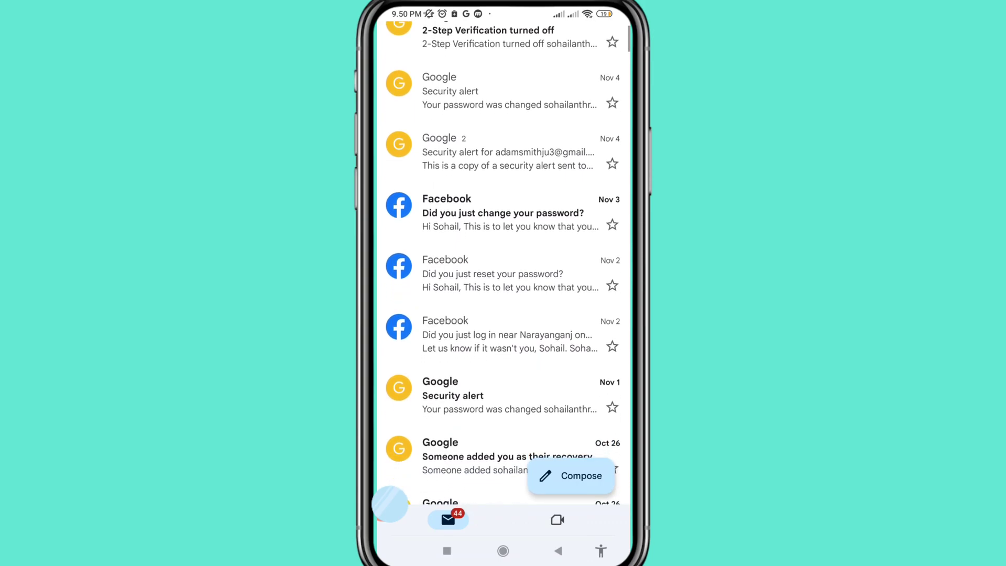
{"action": "scroll", "scroll_direction": "down", "scroll_amount": 3}
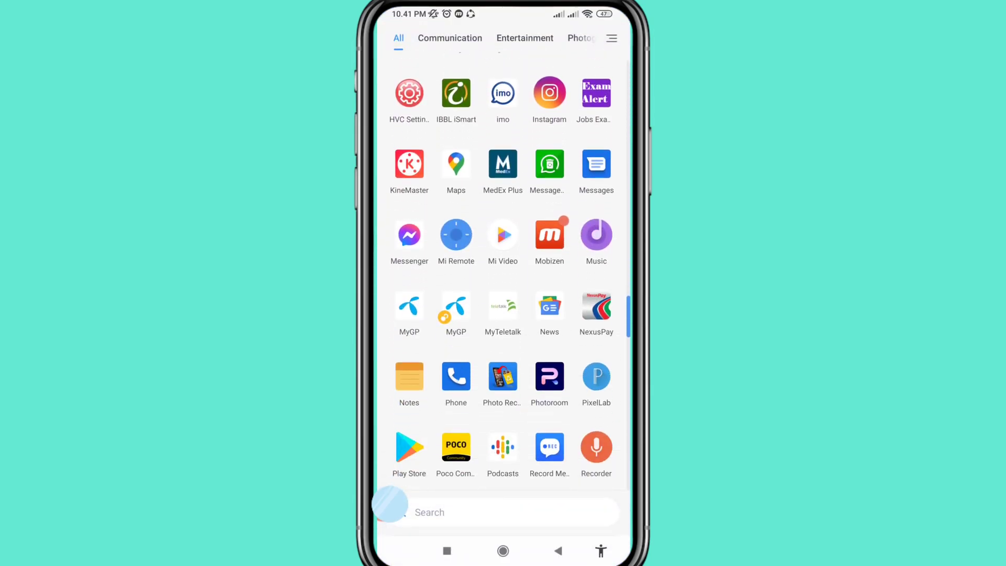
- Go into Android Settings and reach the Google account services section
{"action": "scroll", "scroll_direction": "down", "scroll_amount": 3}
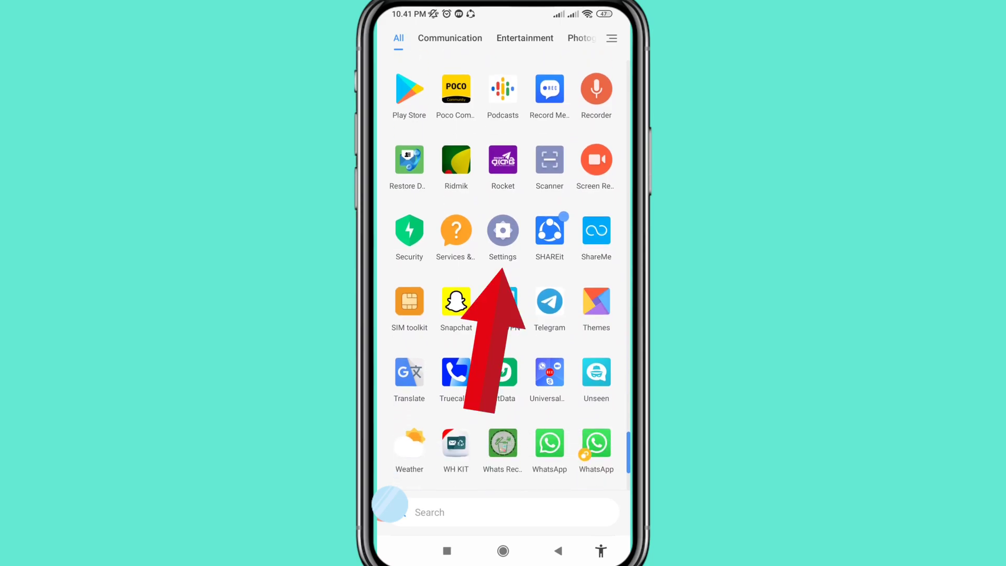
{"action": "left_click", "coordinate": [503, 231]}
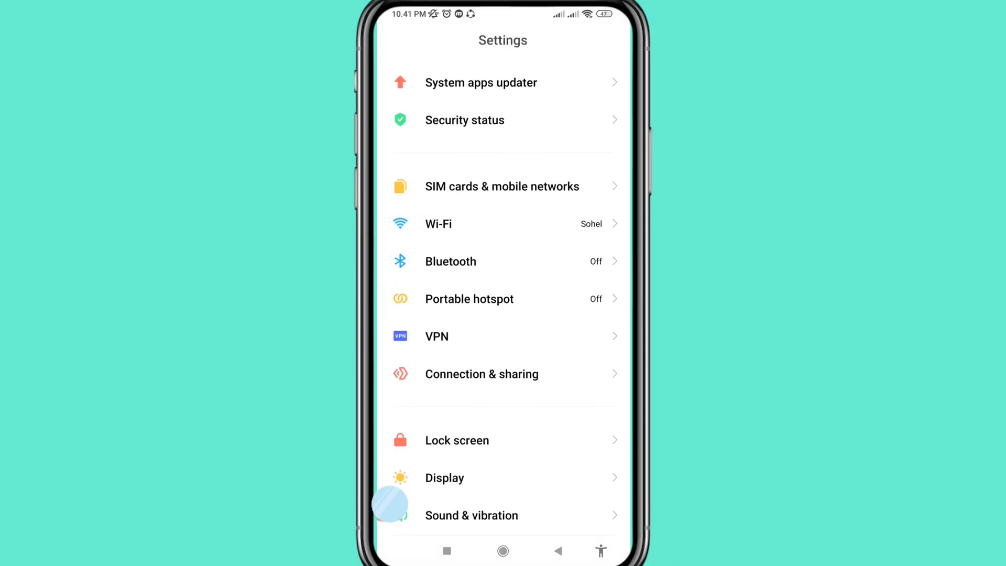
{"action": "scroll", "scroll_direction": "down", "scroll_amount": 3}
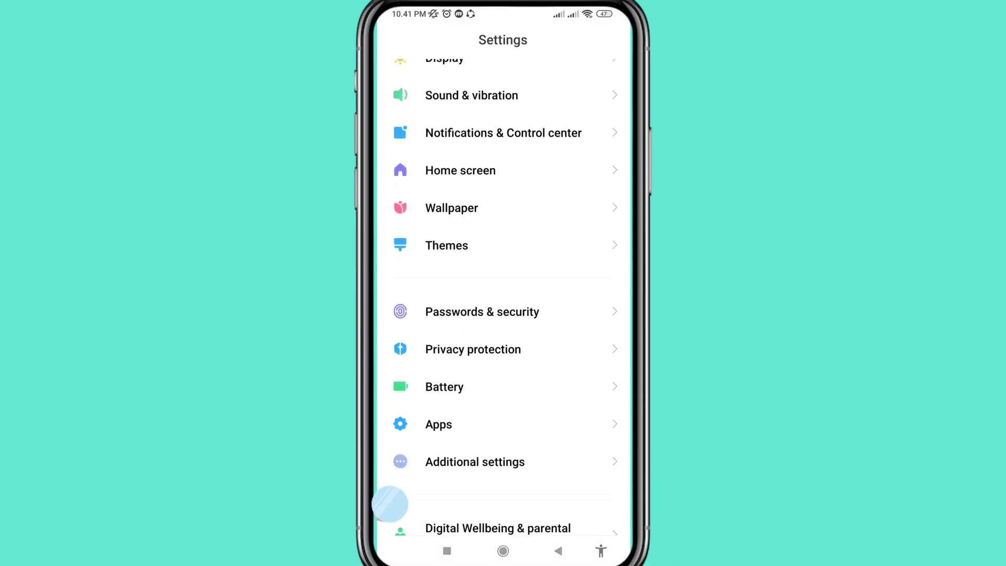
{"action": "scroll", "scroll_direction": "down", "scroll_amount": 3}
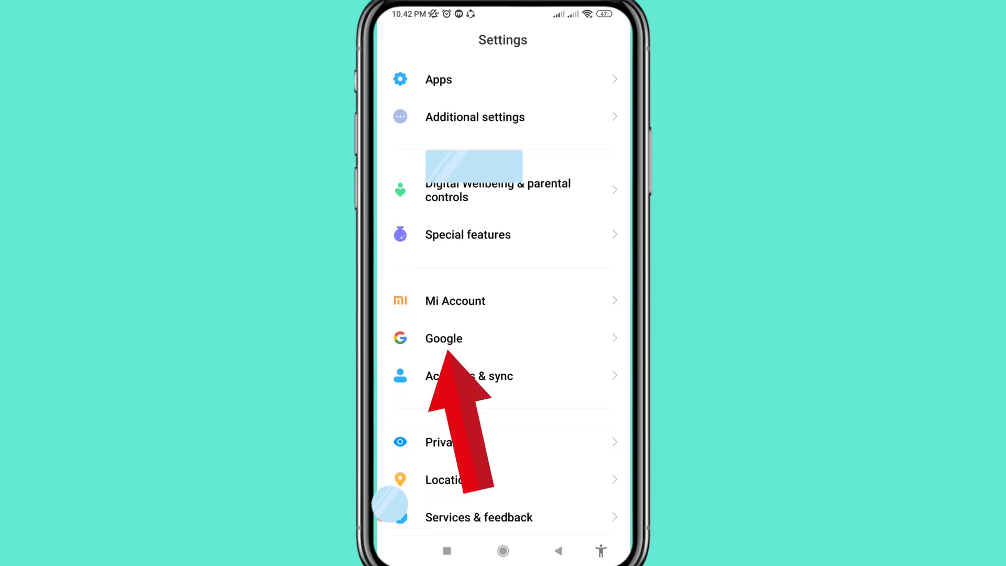
{"action": "left_click", "coordinate": [443, 339]}
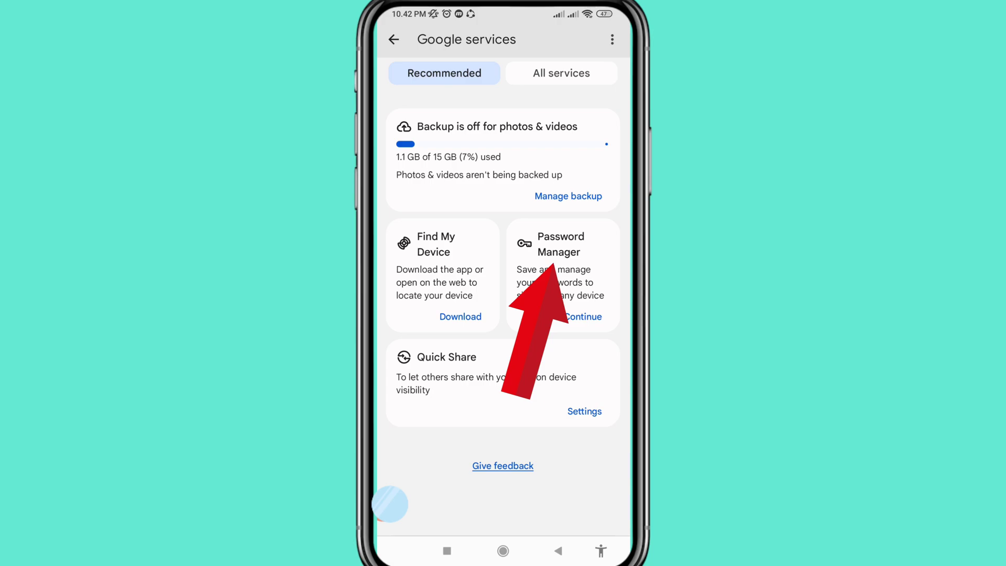
- Show both saved google.com logins in Google Password Manager
{"action": "left_click", "coordinate": [583, 316]}
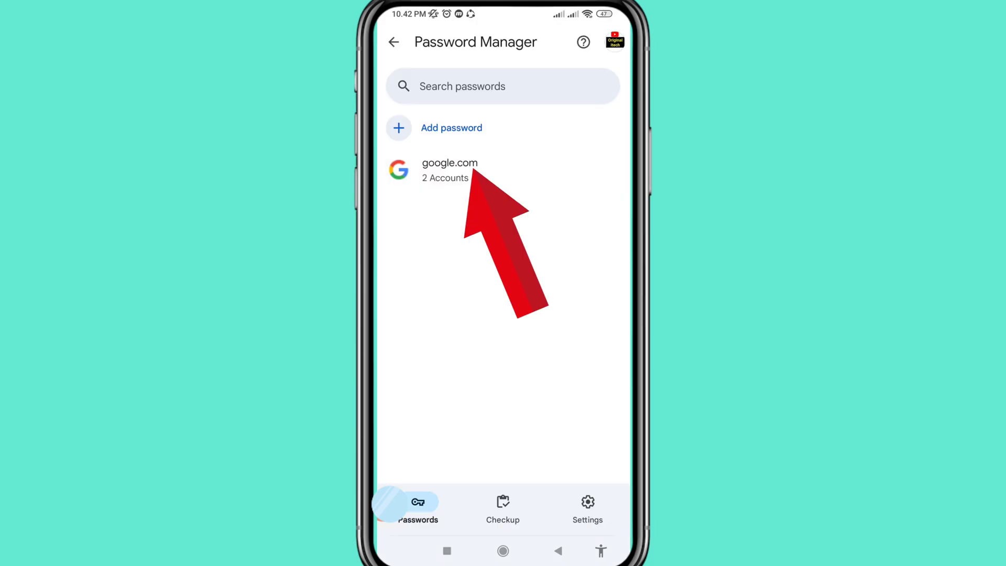
{"action": "left_click", "coordinate": [448, 170]}
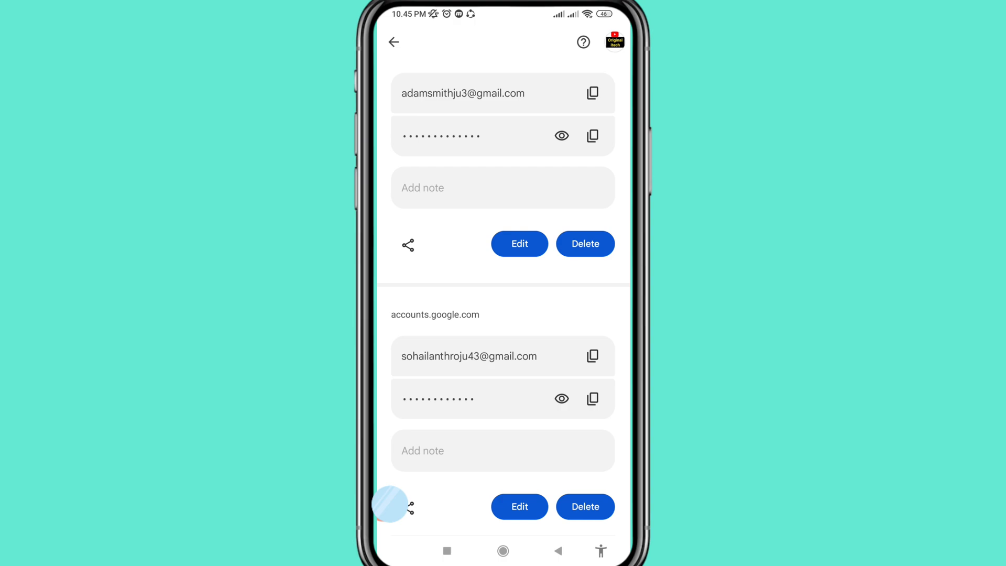
{"action": "scroll", "scroll_direction": "down", "scroll_amount": 3}
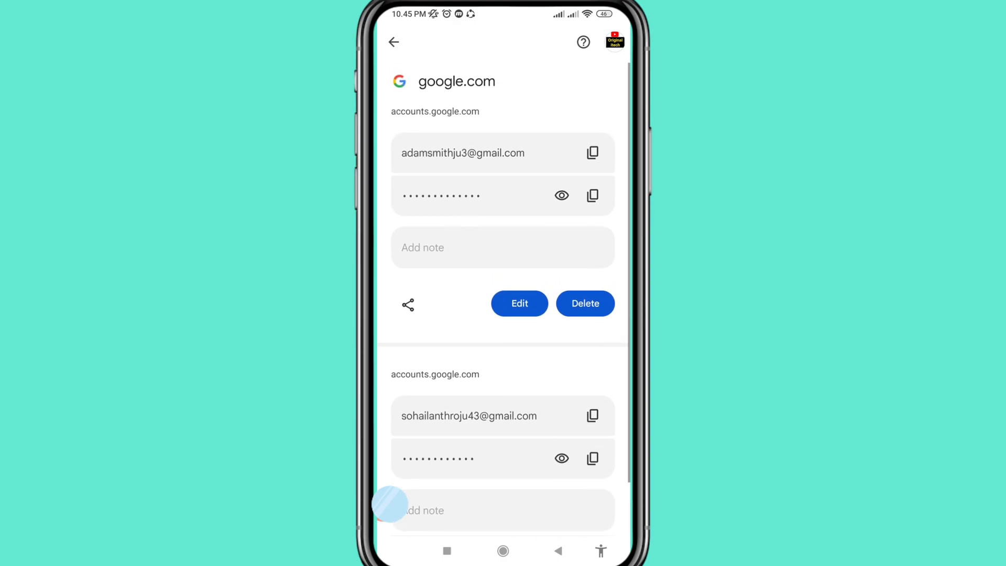